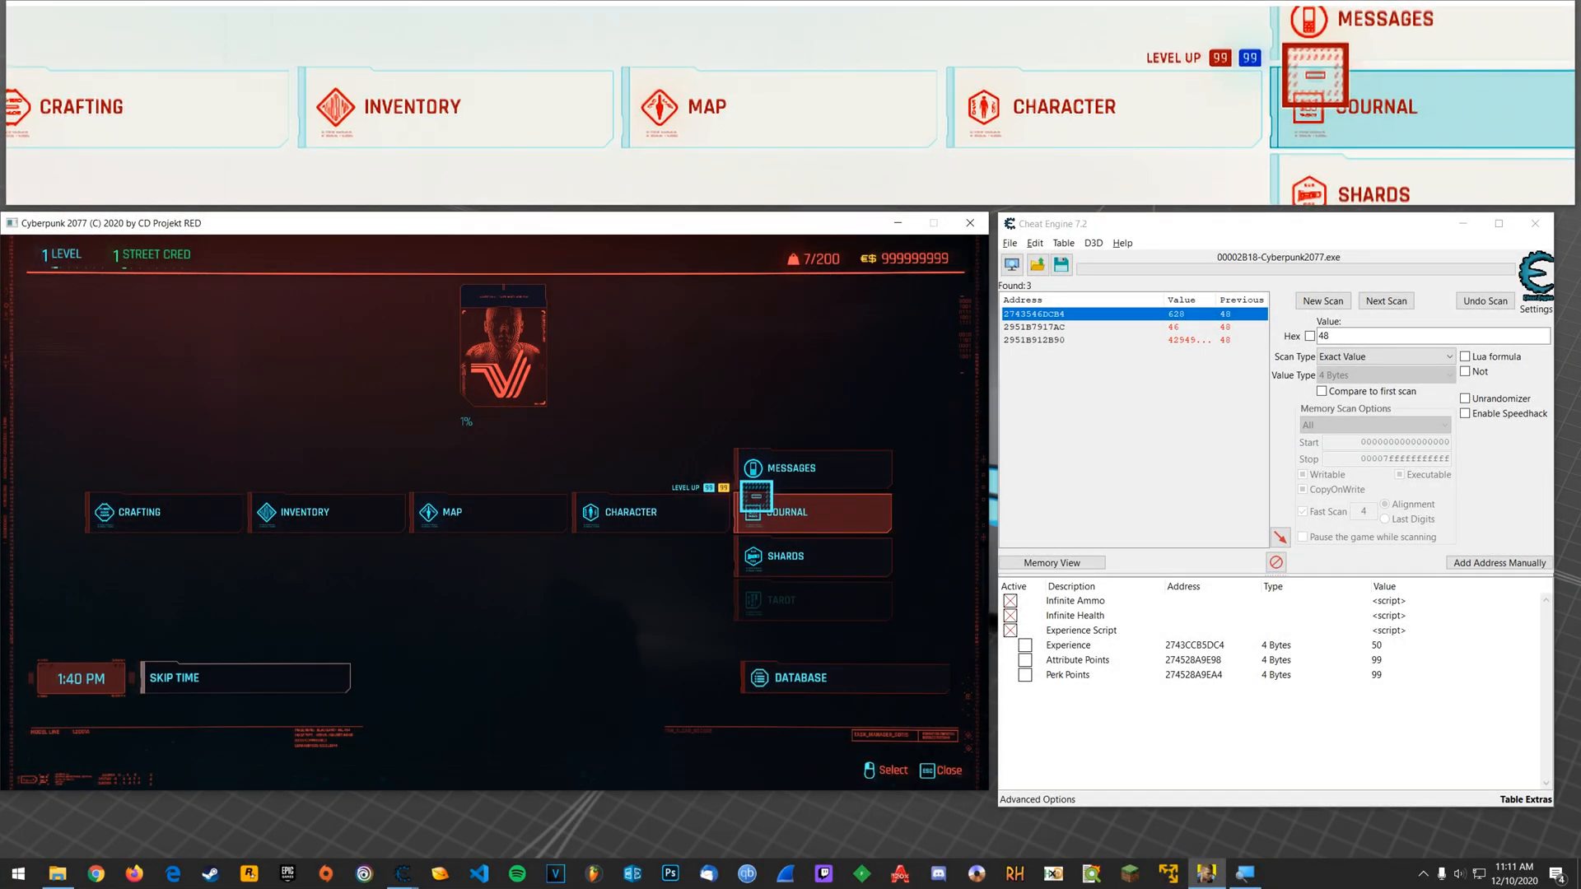
# Show the game's character screen with 99 attribute and 99 perk points.
pyautogui.click(812, 468)
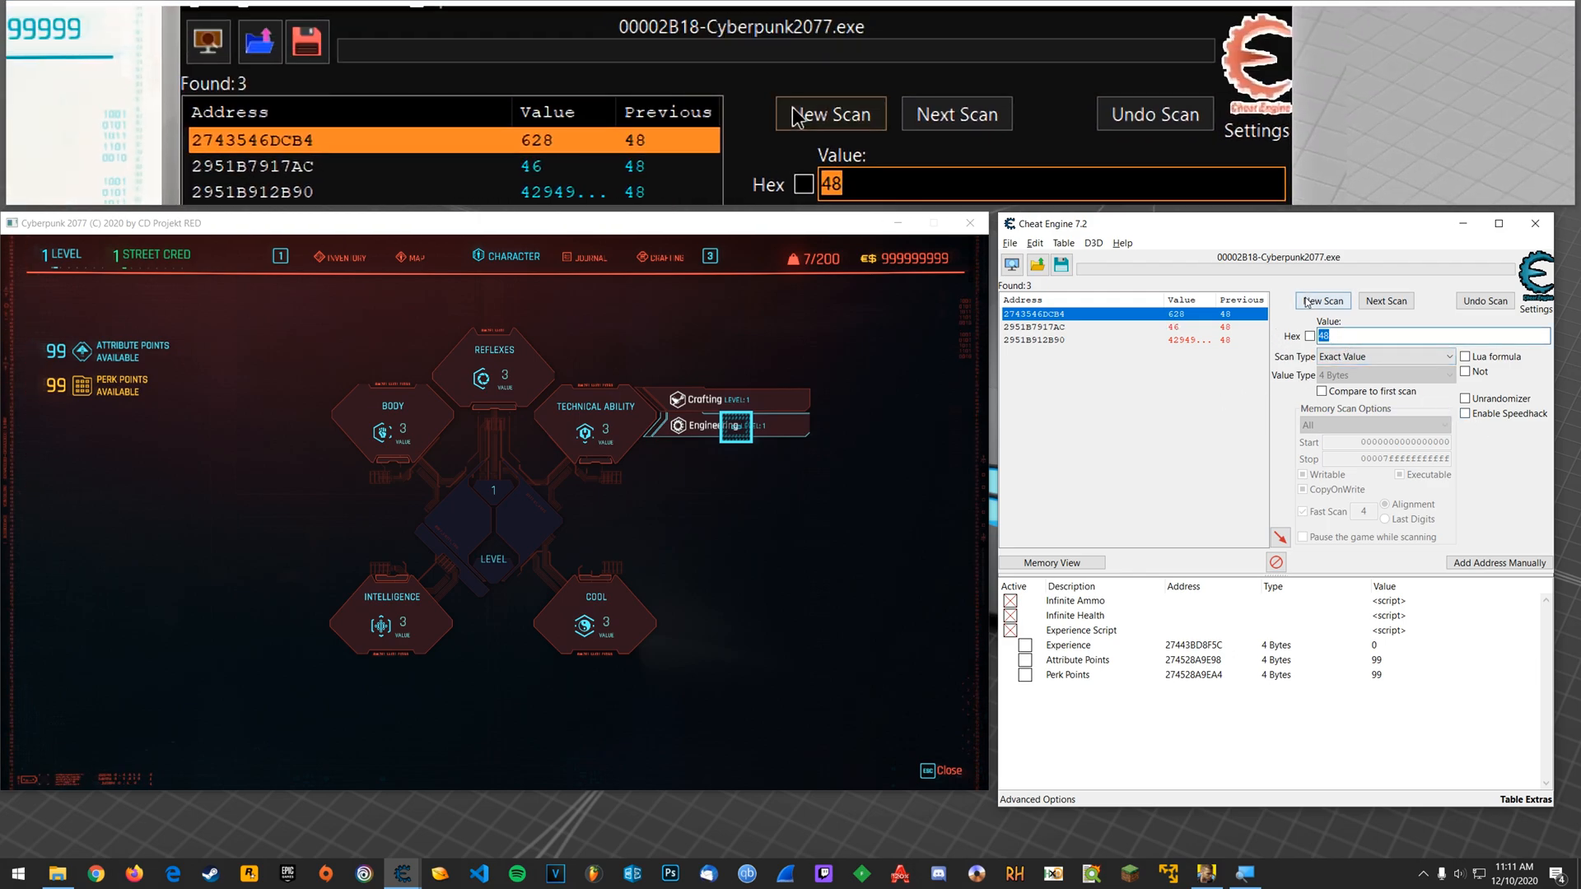
# Start a new scan for value 99 and narrow the attribute point results.
pyautogui.click(830, 113)
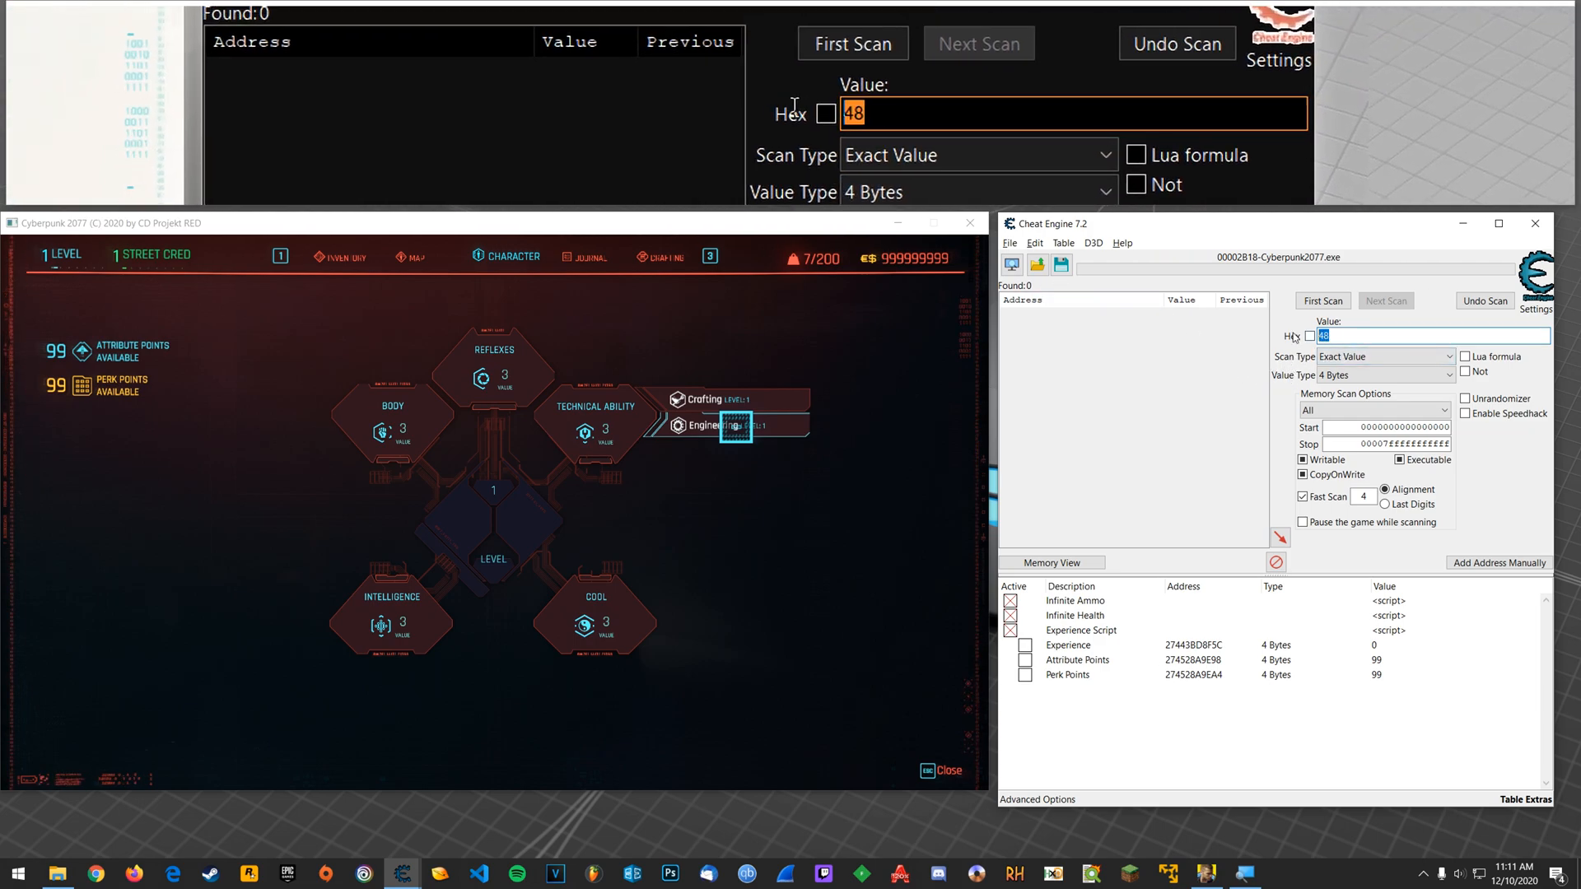
pyautogui.write('99')
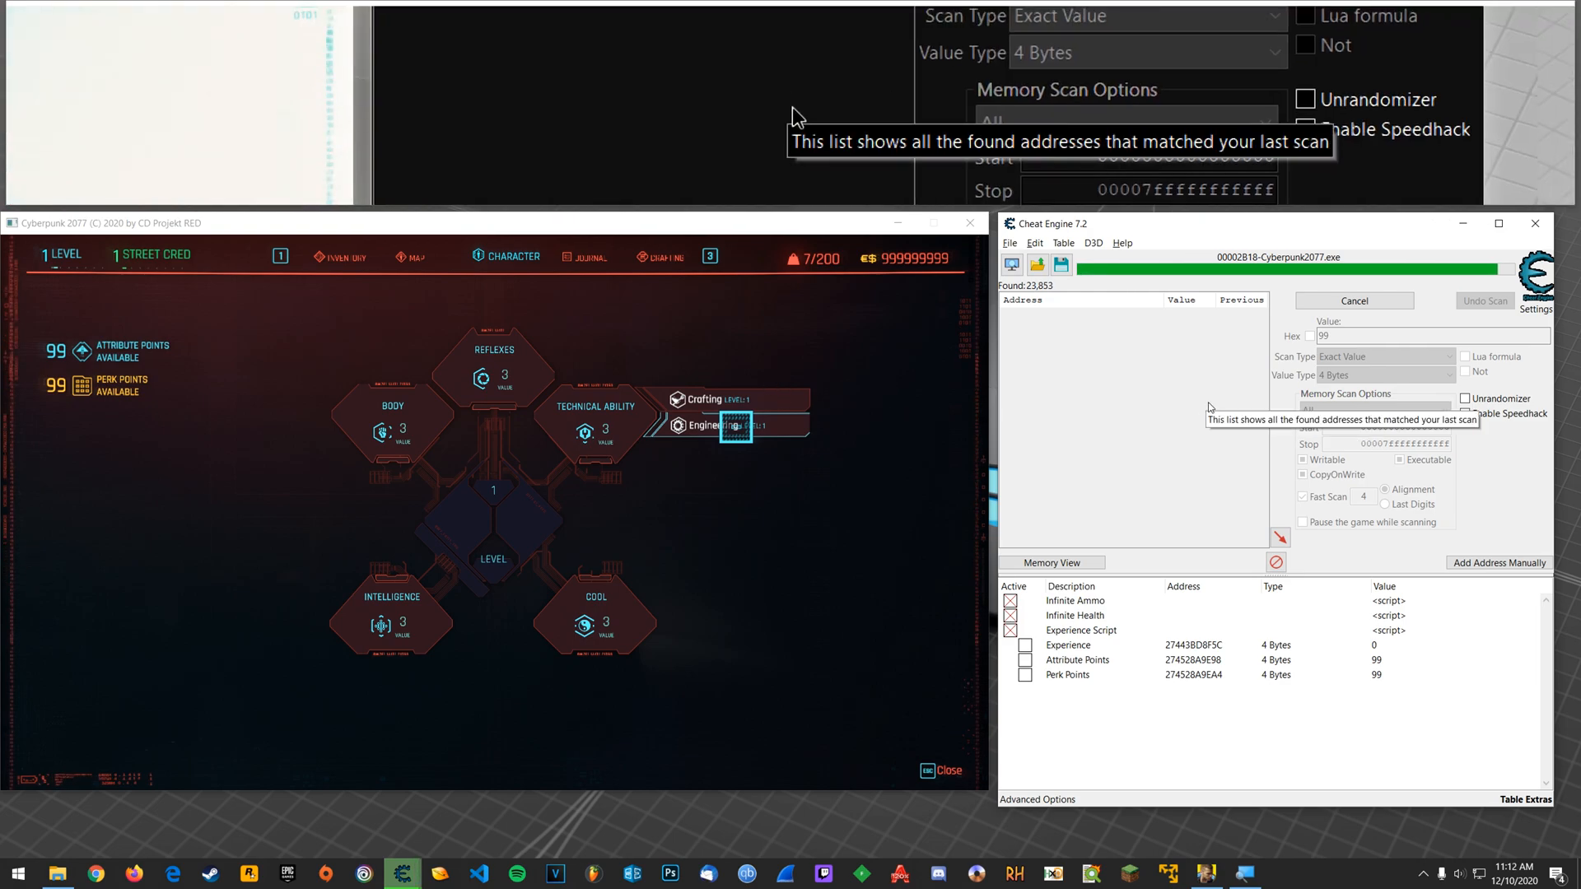
pyautogui.click(1354, 300)
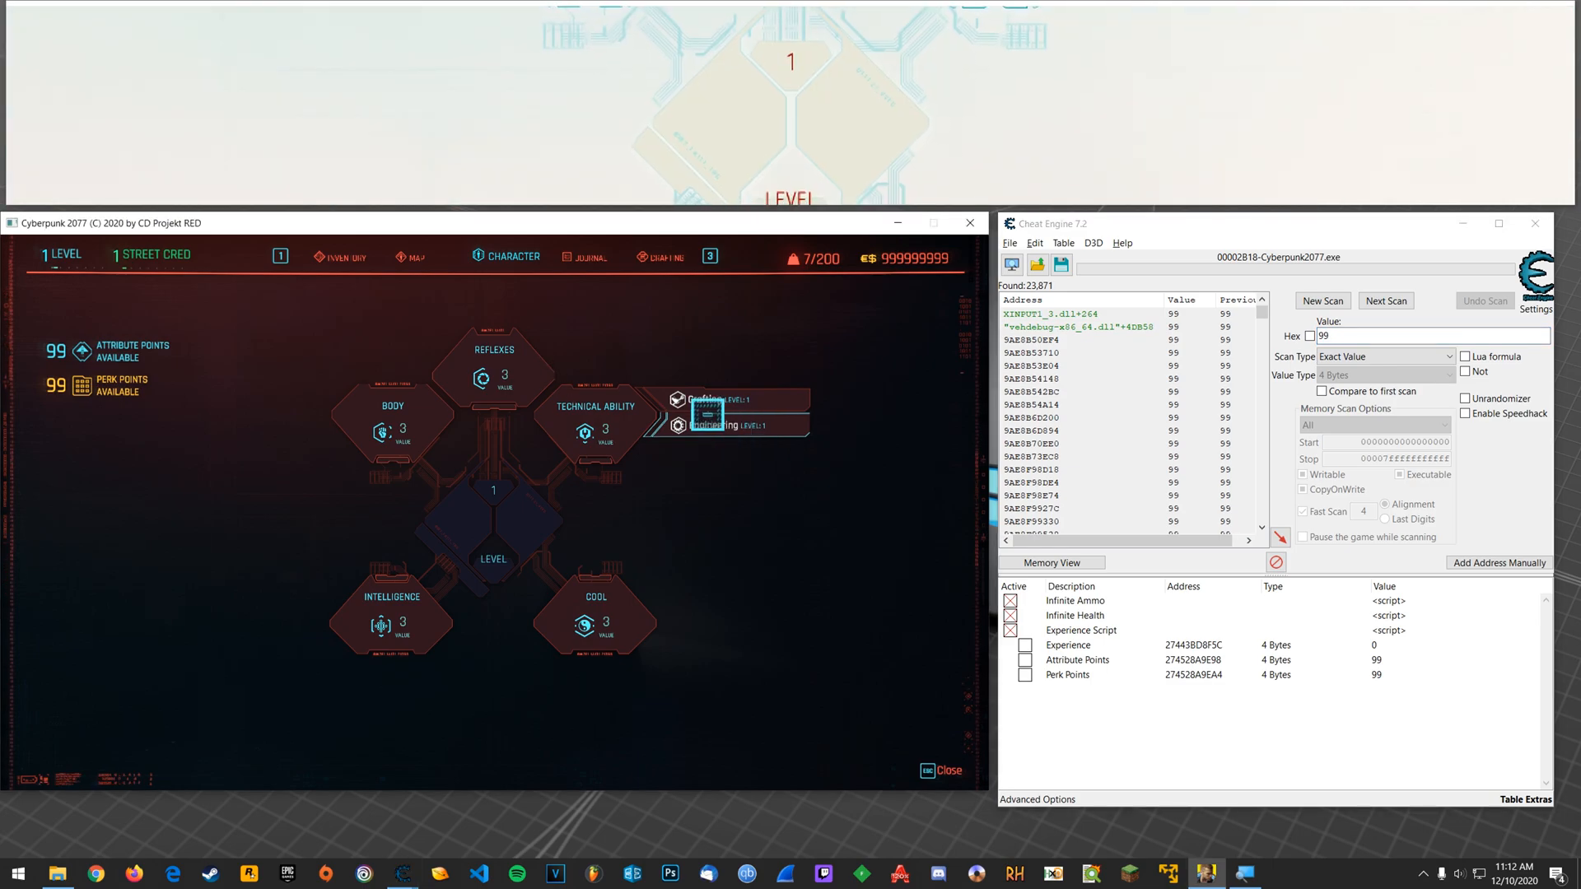
pyautogui.click(596, 433)
pyautogui.write('98')
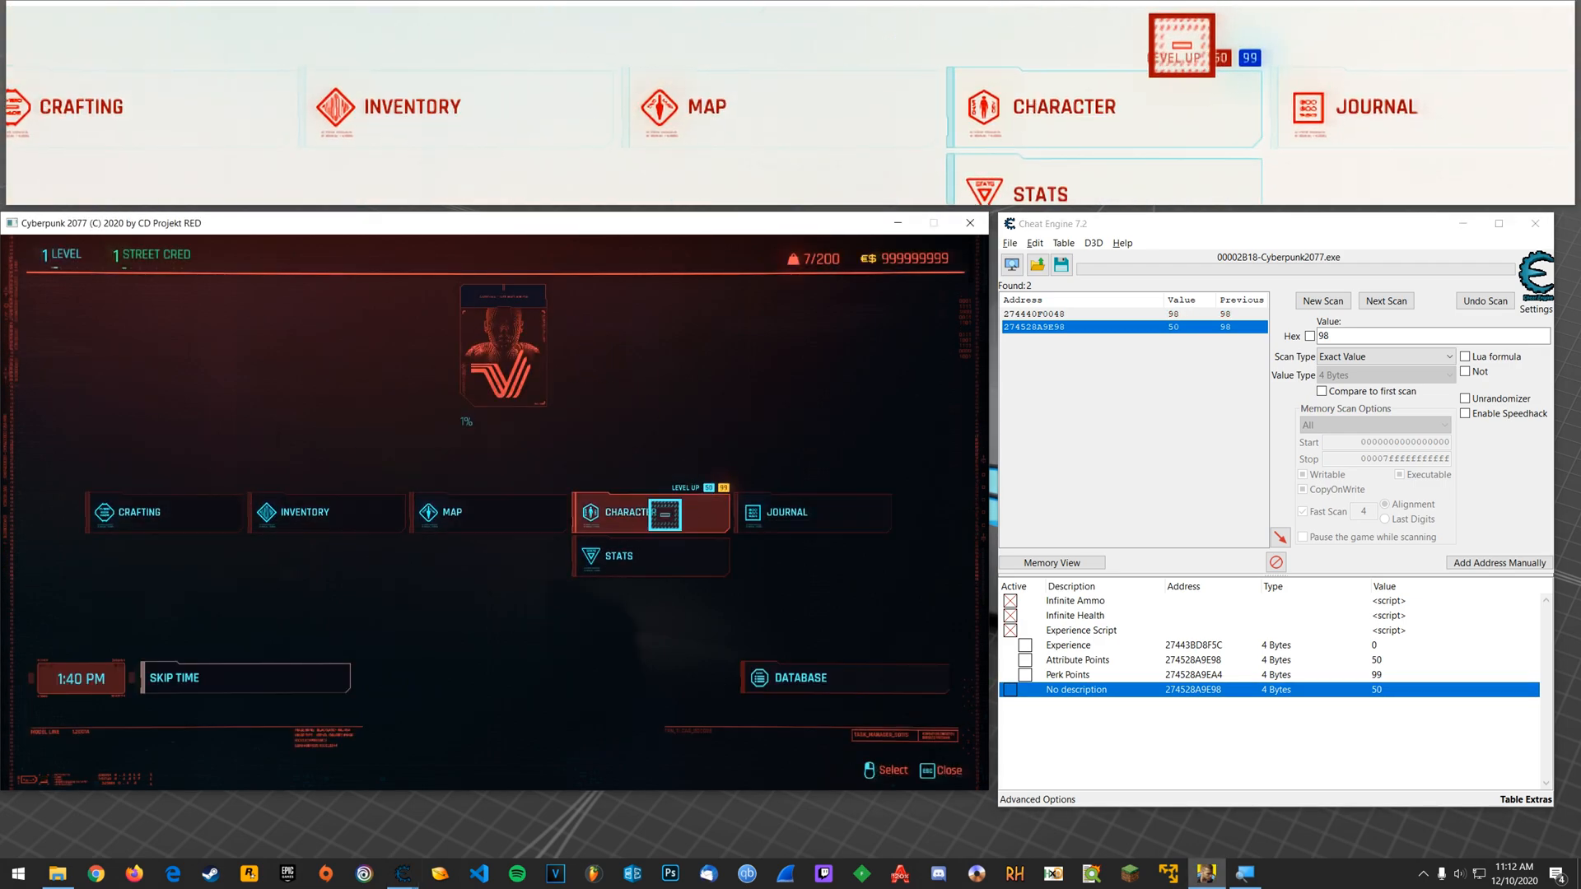
# Confirm 50 attribute points in-game and edit the Attribute Points value.
pyautogui.click(624, 512)
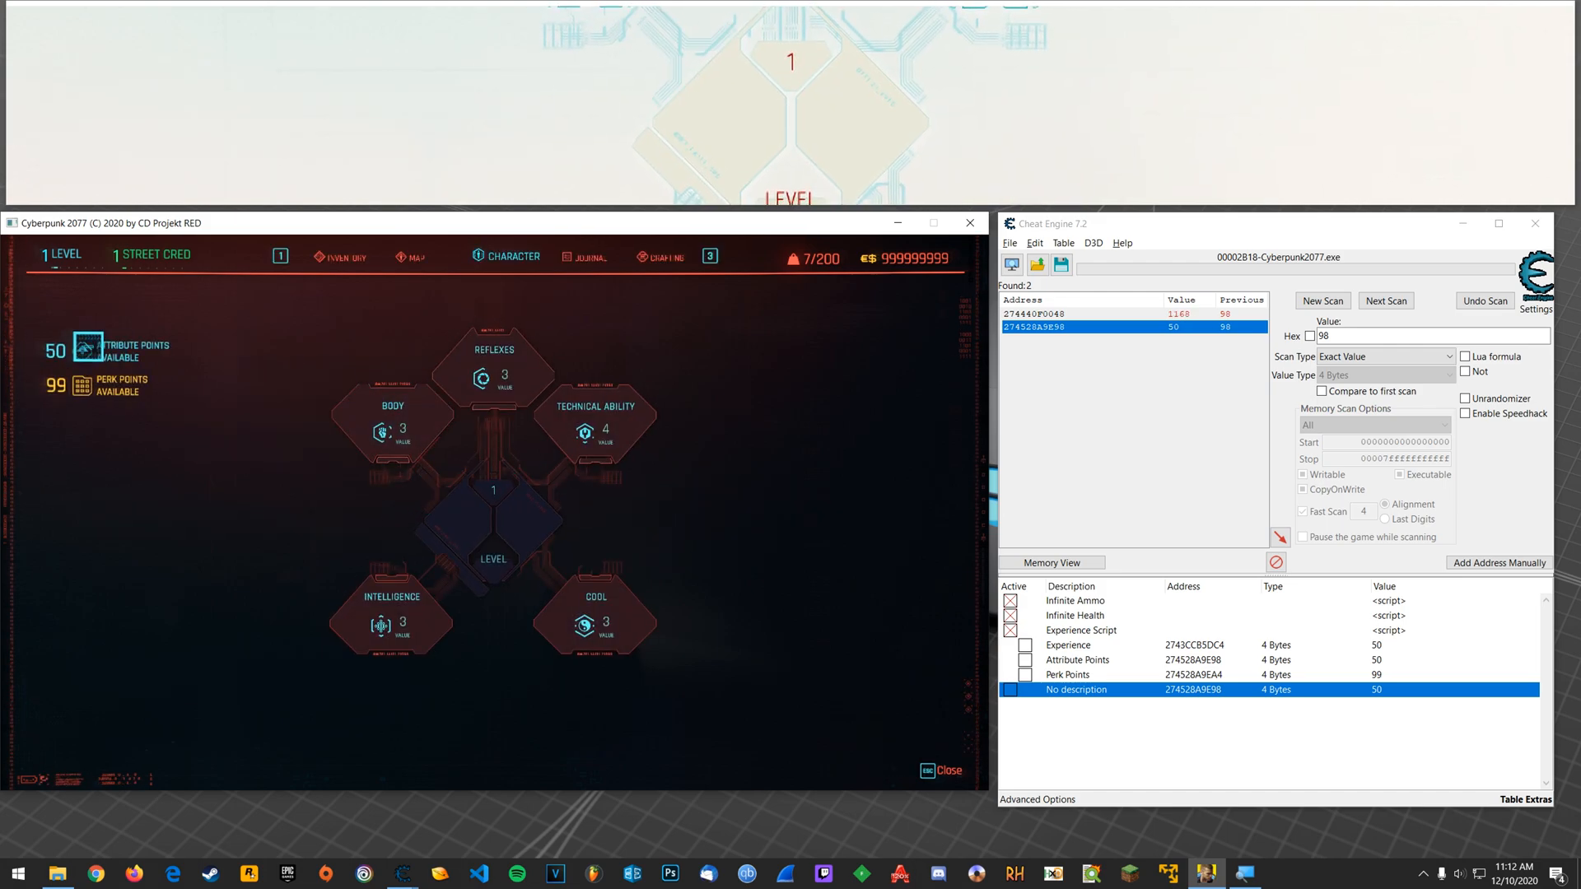
pyautogui.click(493, 369)
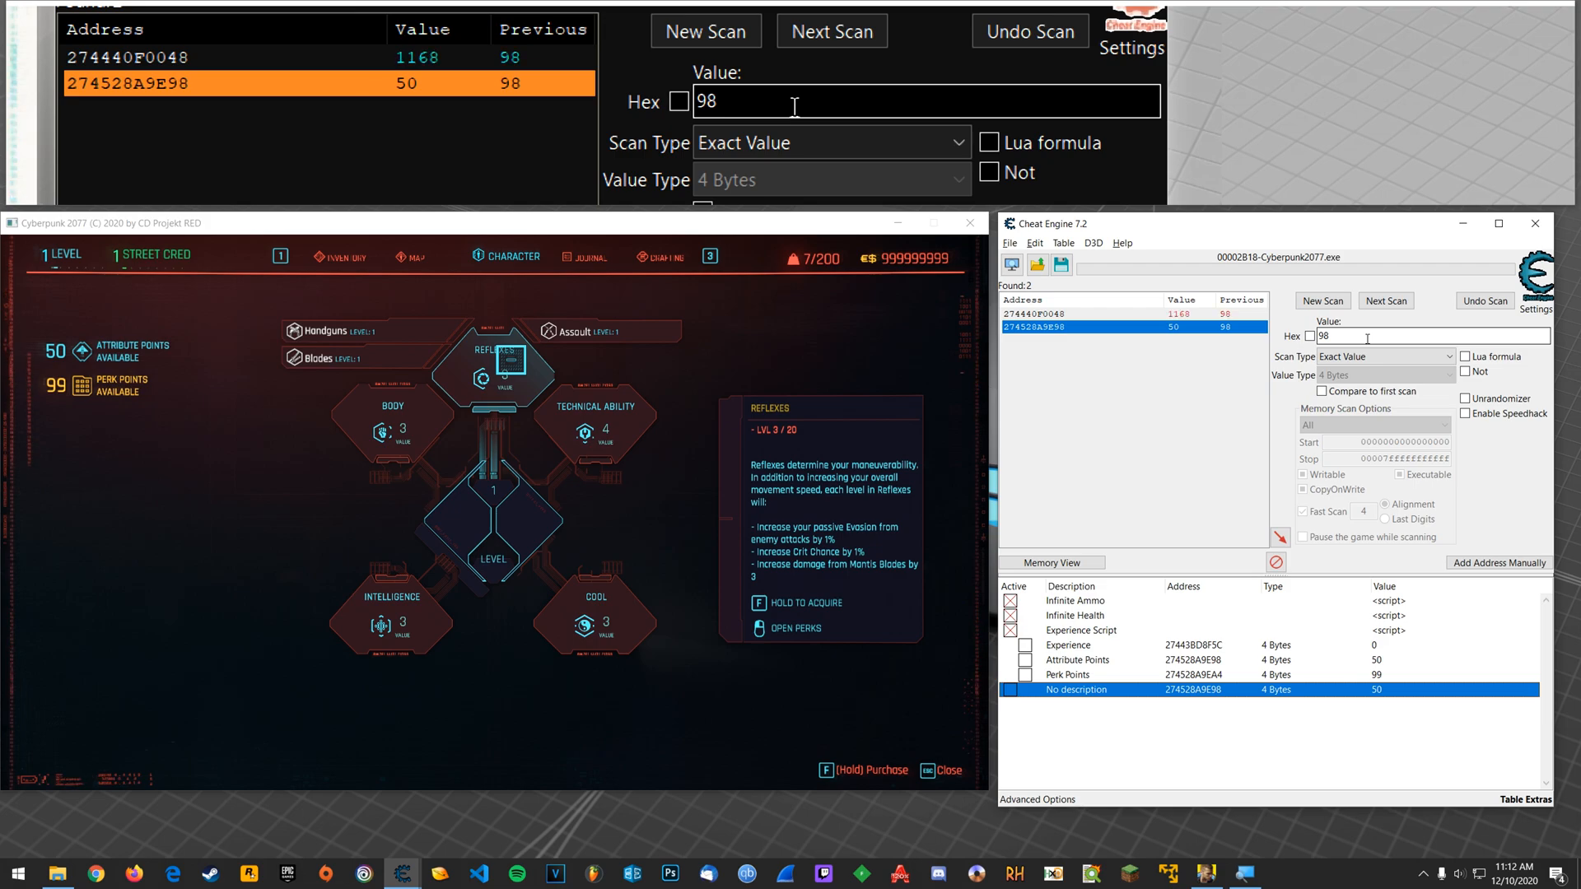
pyautogui.click(1099, 674)
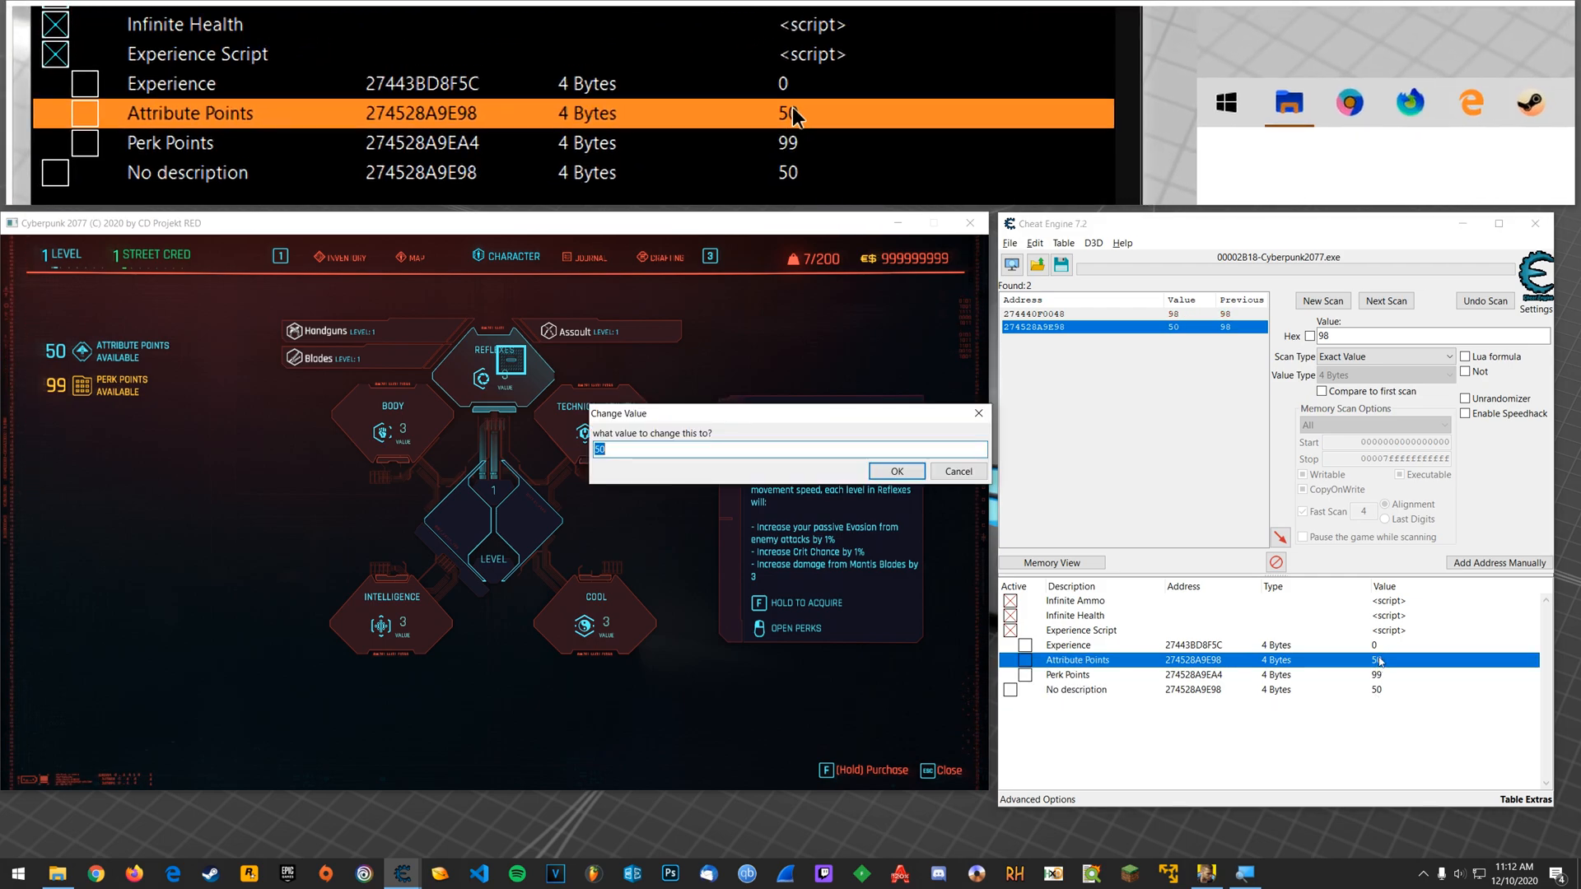
# Set Attribute Points to 98 and remove the duplicate 'No description' entry.
pyautogui.click(896, 471)
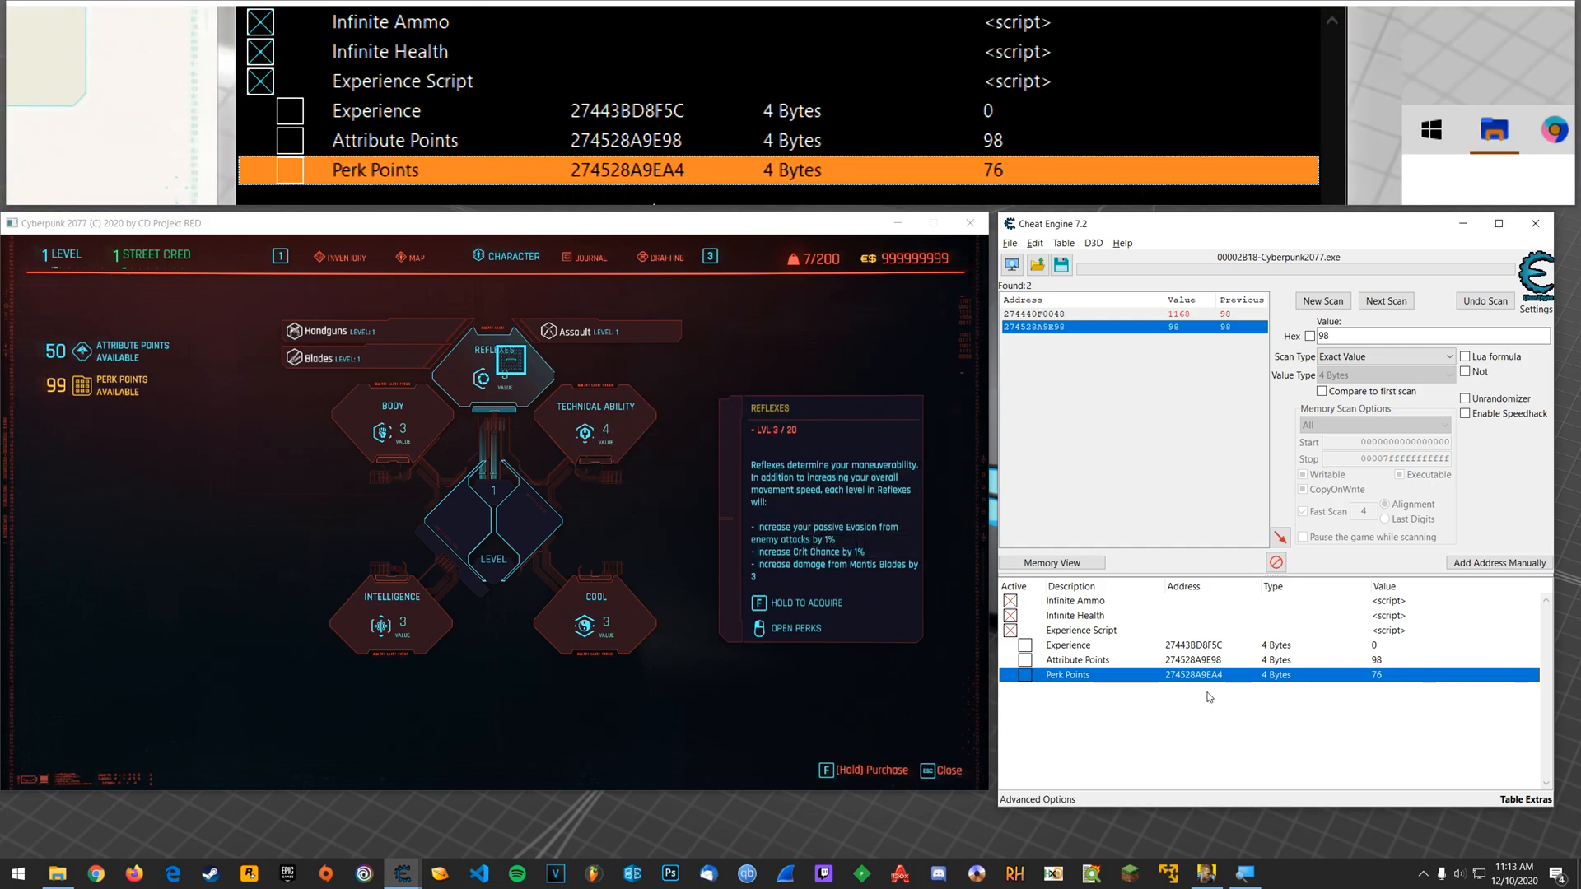
pyautogui.click(1076, 659)
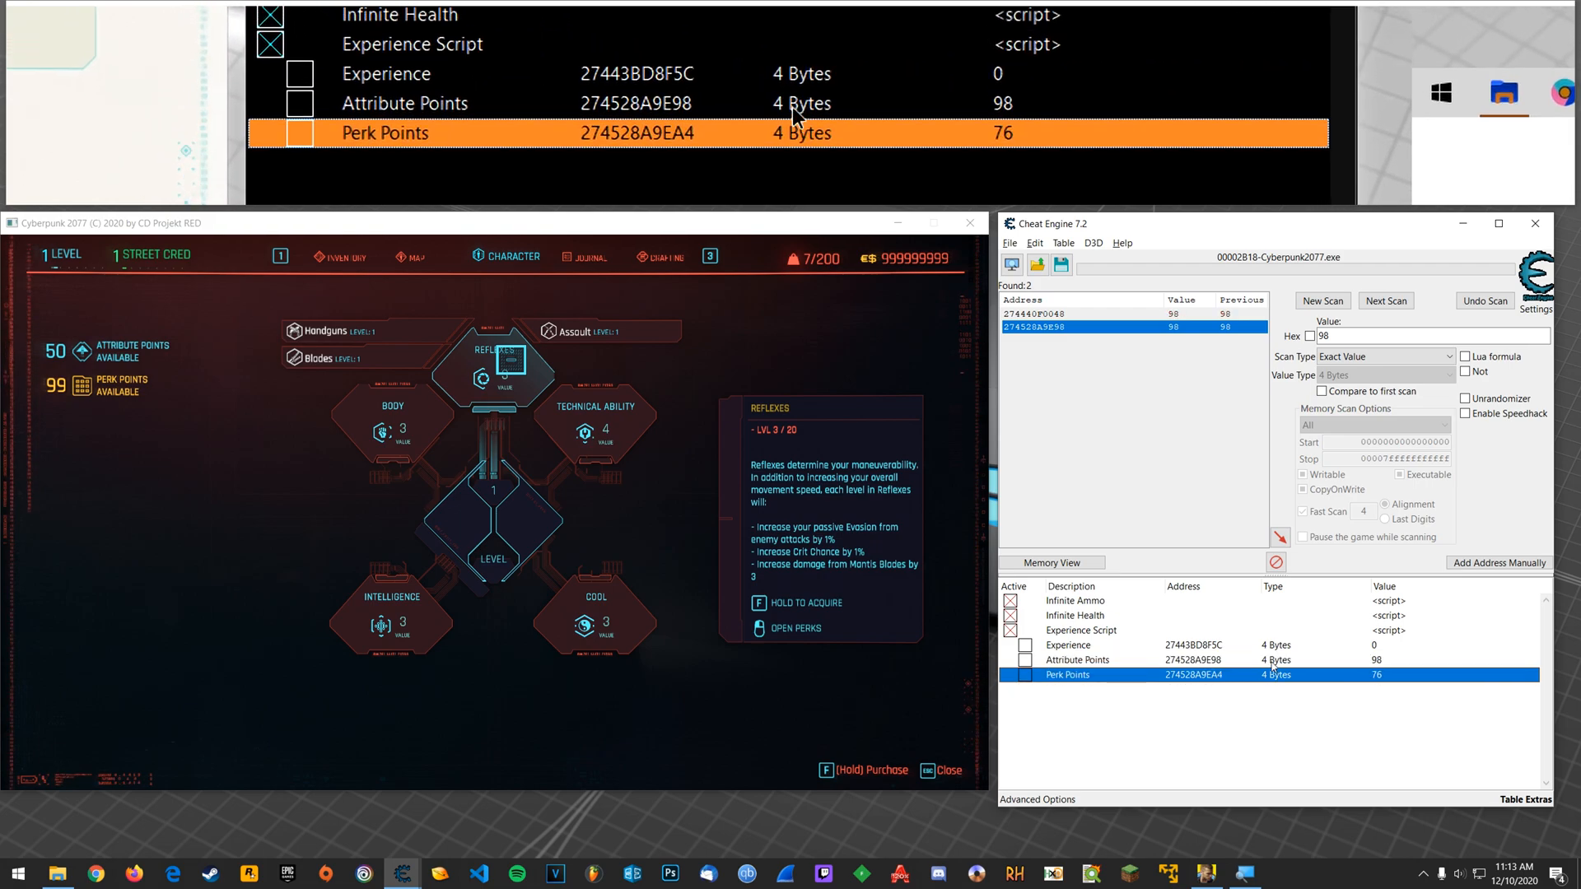
pyautogui.click(1076, 659)
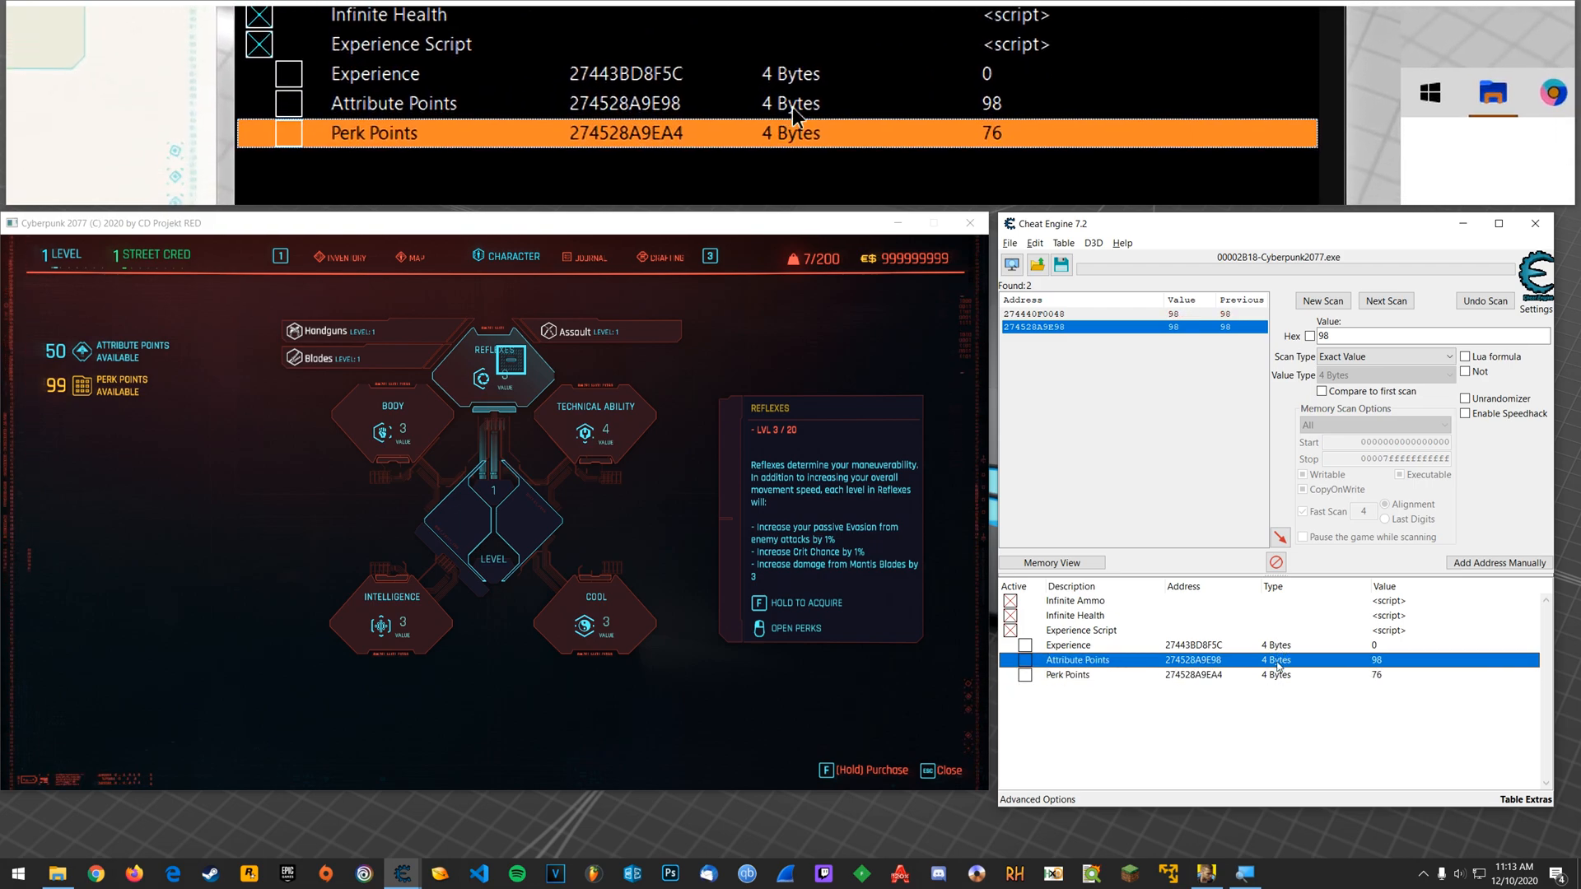
pyautogui.click(1067, 674)
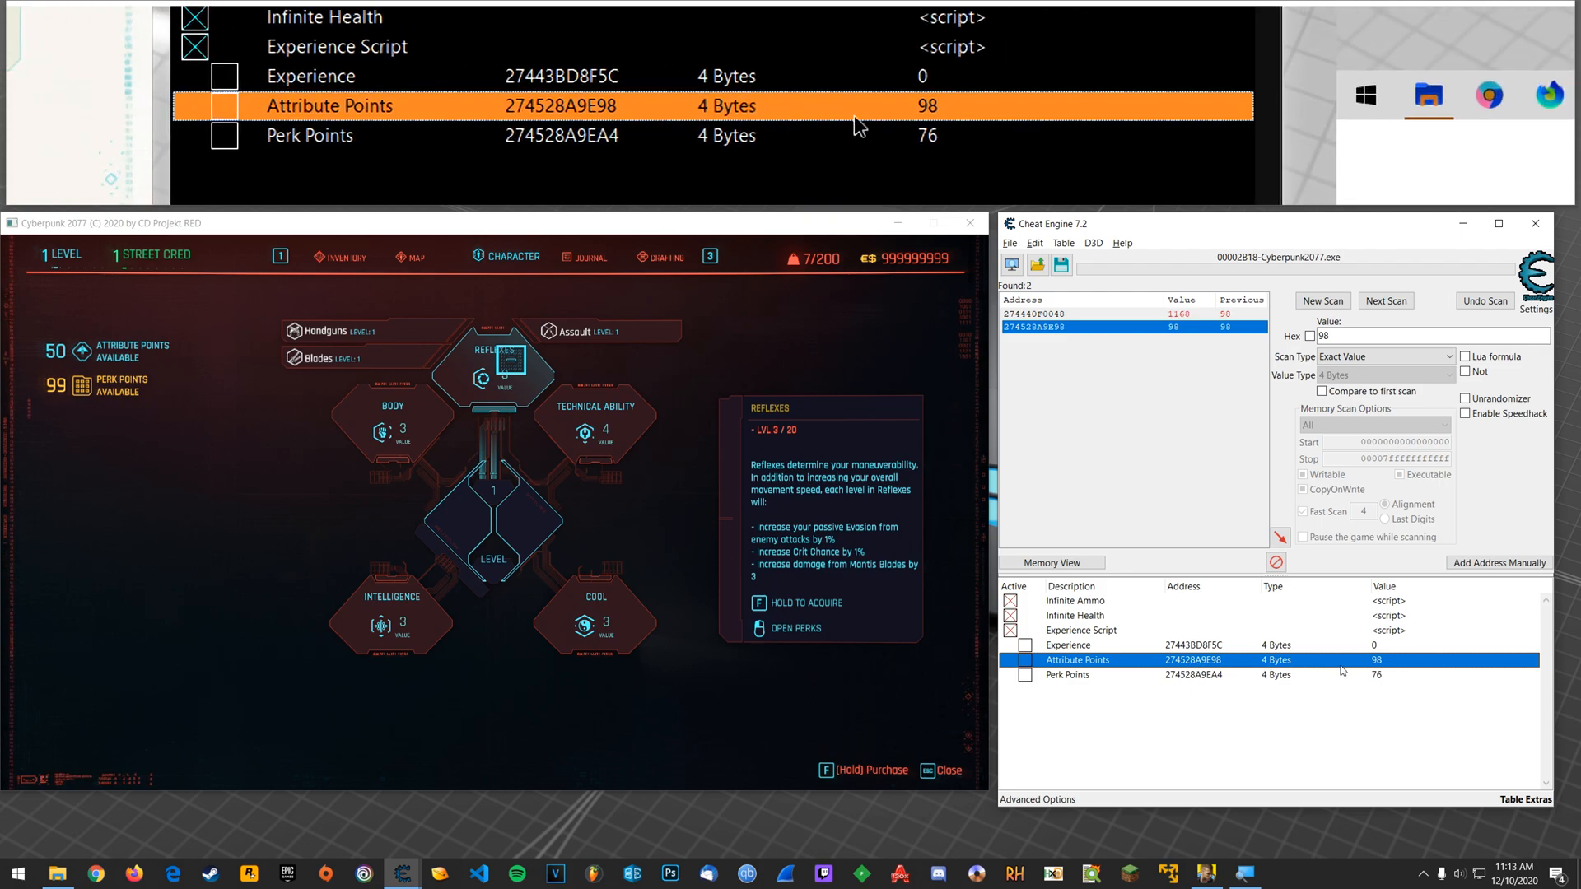
# Browse the memory region of the Attribute Points entry in the Memory Viewer.
pyautogui.rightClick(1076, 659)
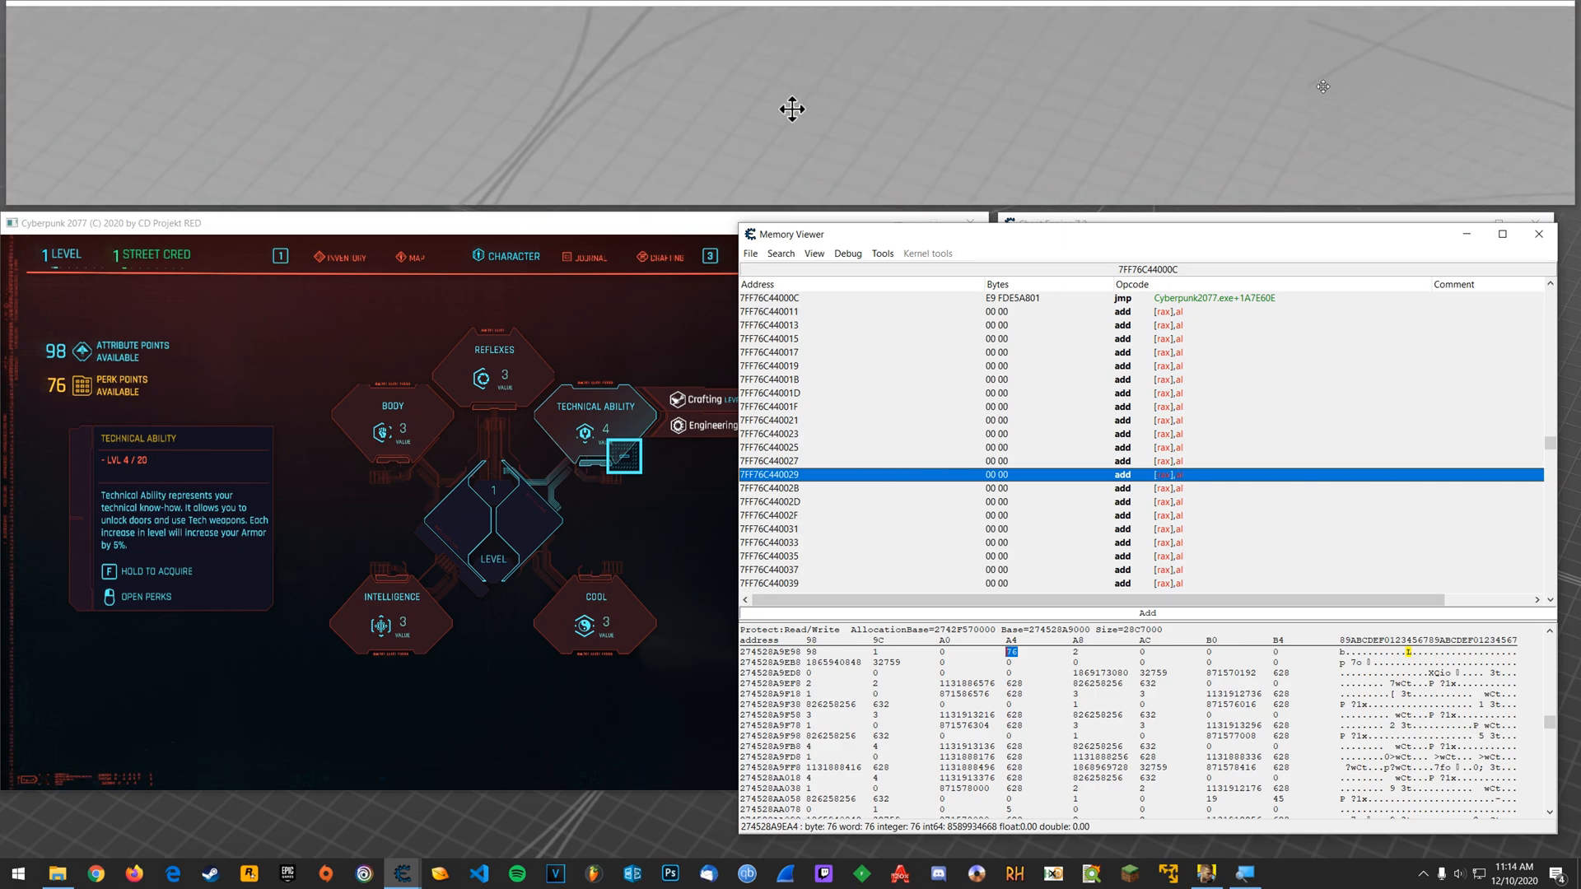
pyautogui.moveTo(824, 120)
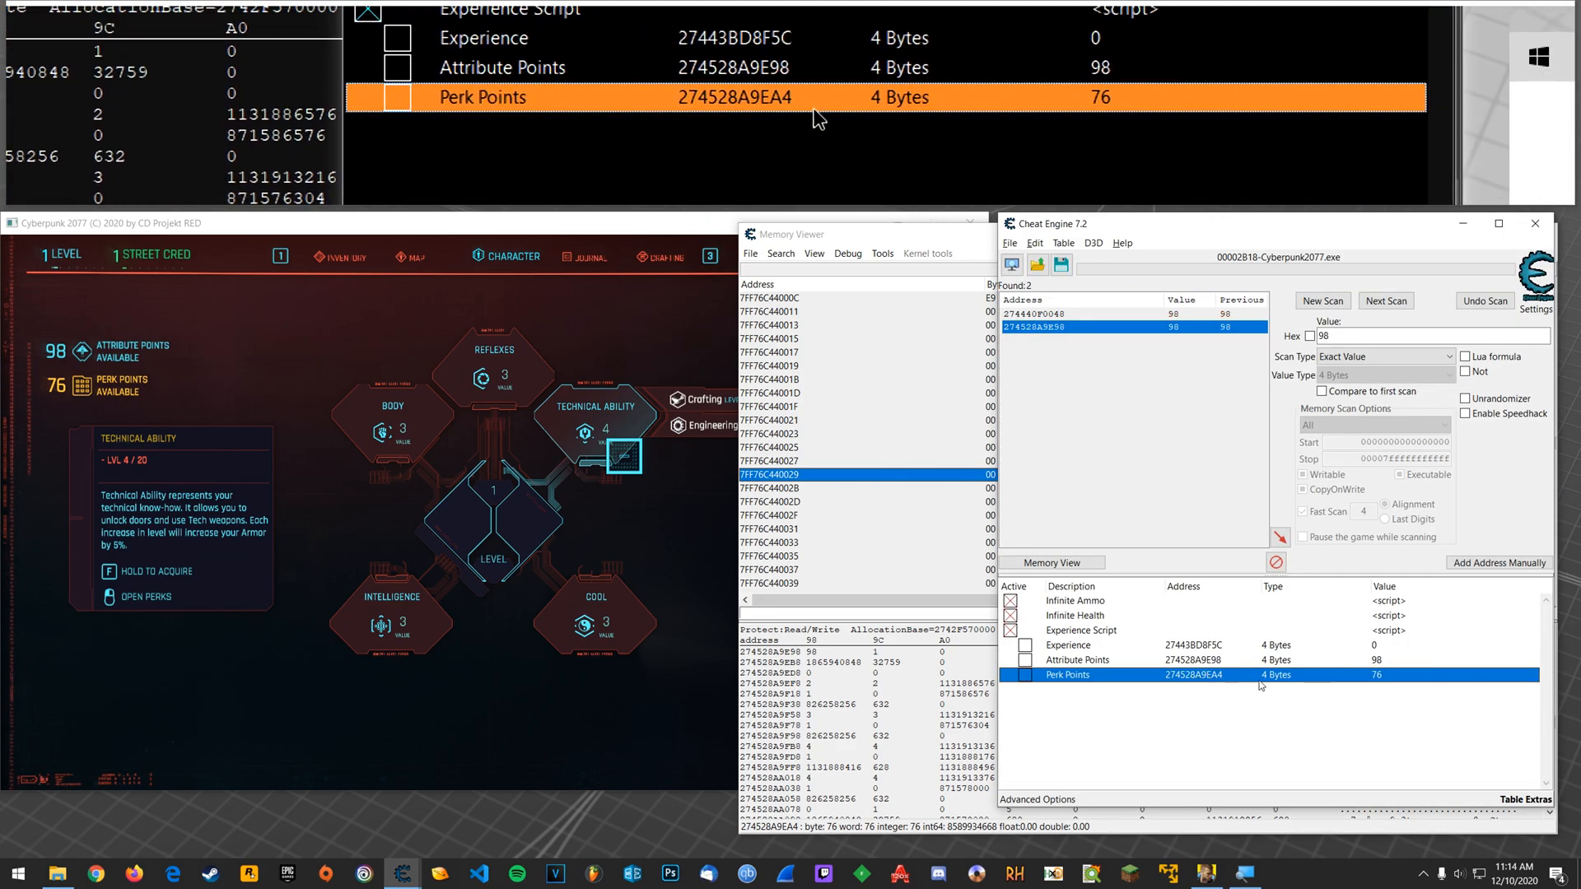
# Change offset 274528A9E98 to 64 as a 4-byte value.
pyautogui.rightClick(1067, 674)
pyautogui.write('64')
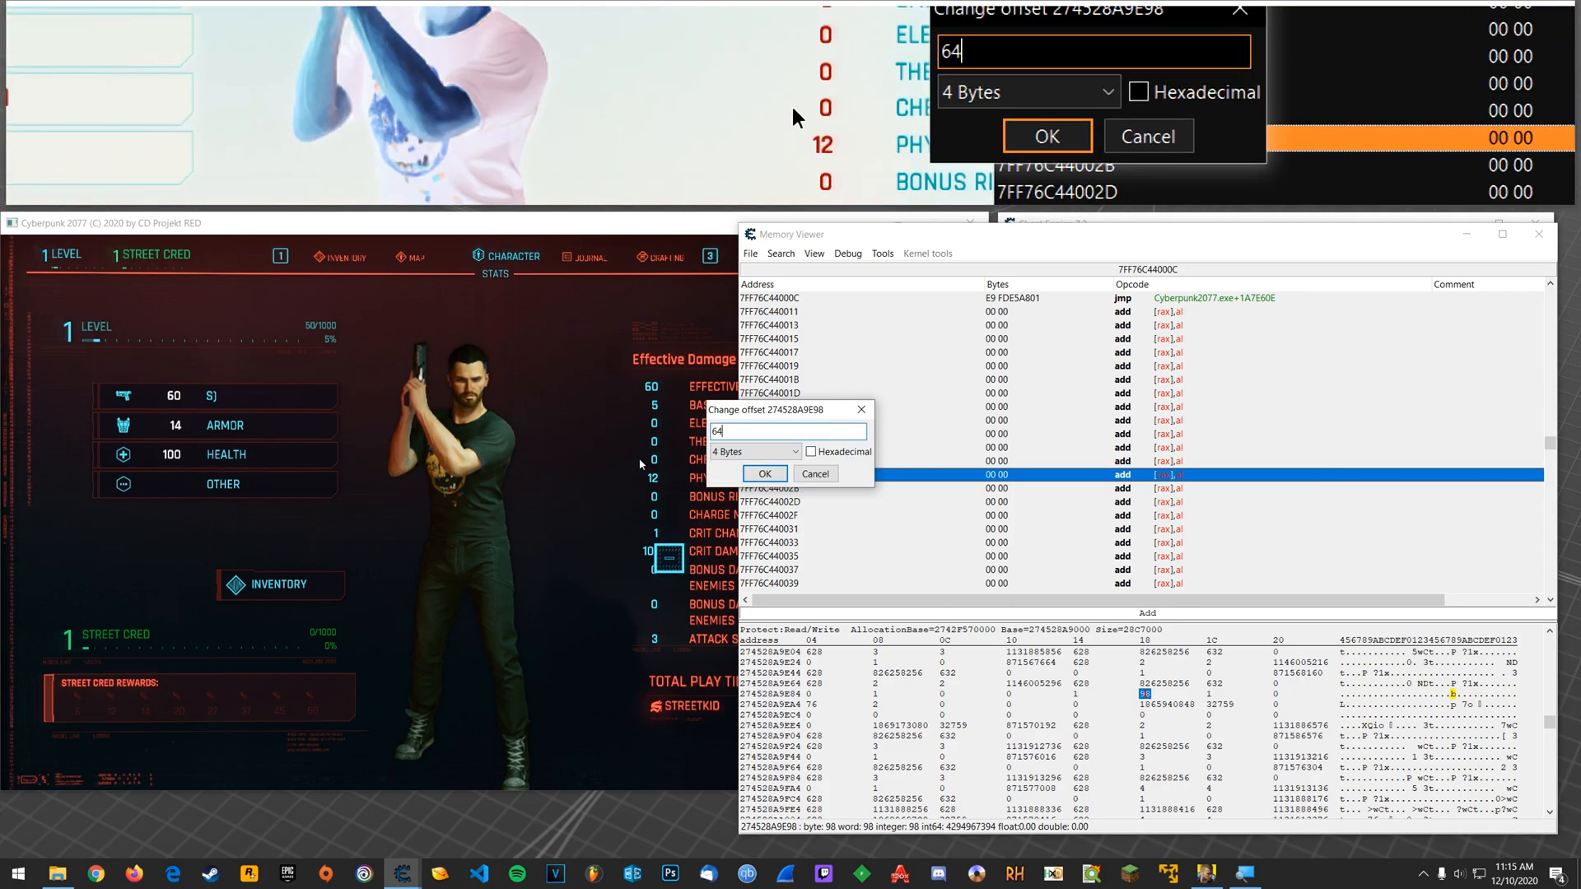
# Write 64 to the attribute points address.
pyautogui.click(764, 474)
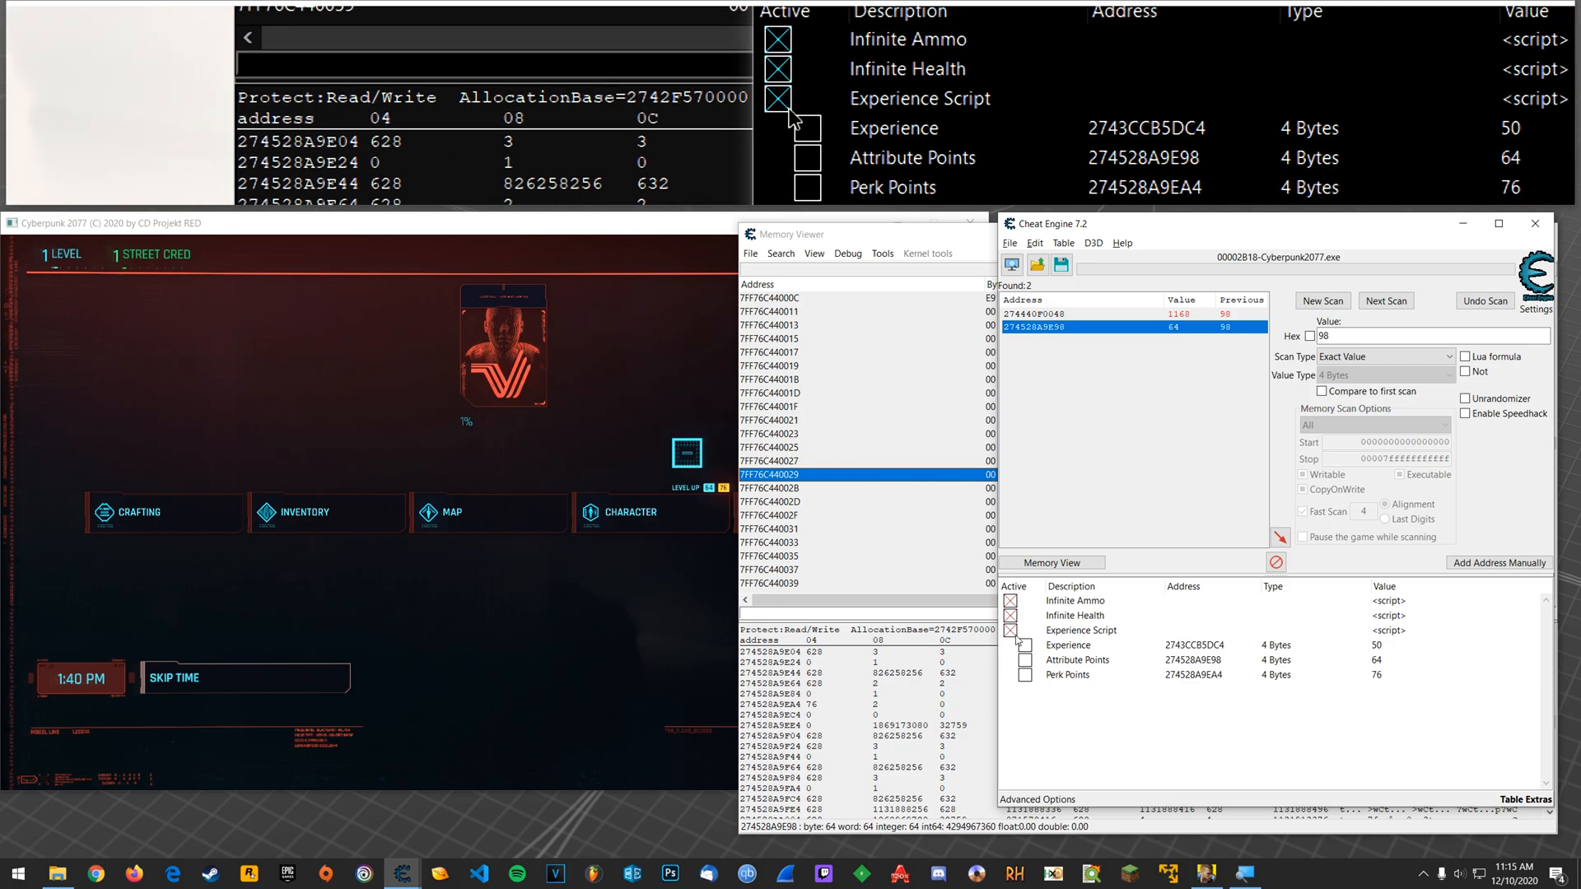
# Set Experience Script's group config to hide children when deactivated.
pyautogui.click(1081, 630)
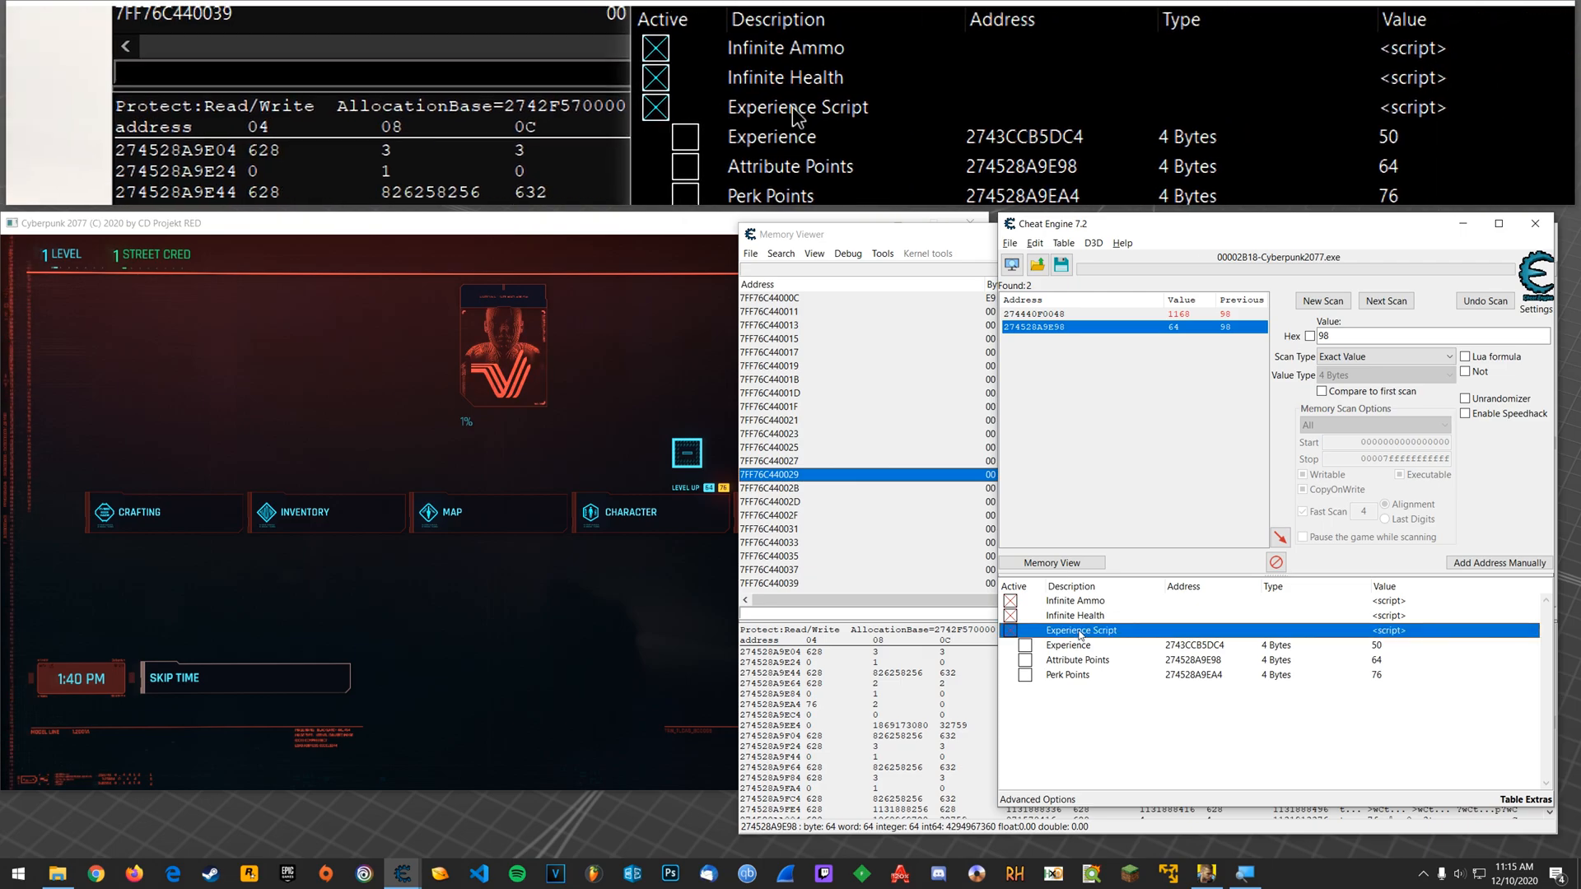
pyautogui.rightClick(1081, 630)
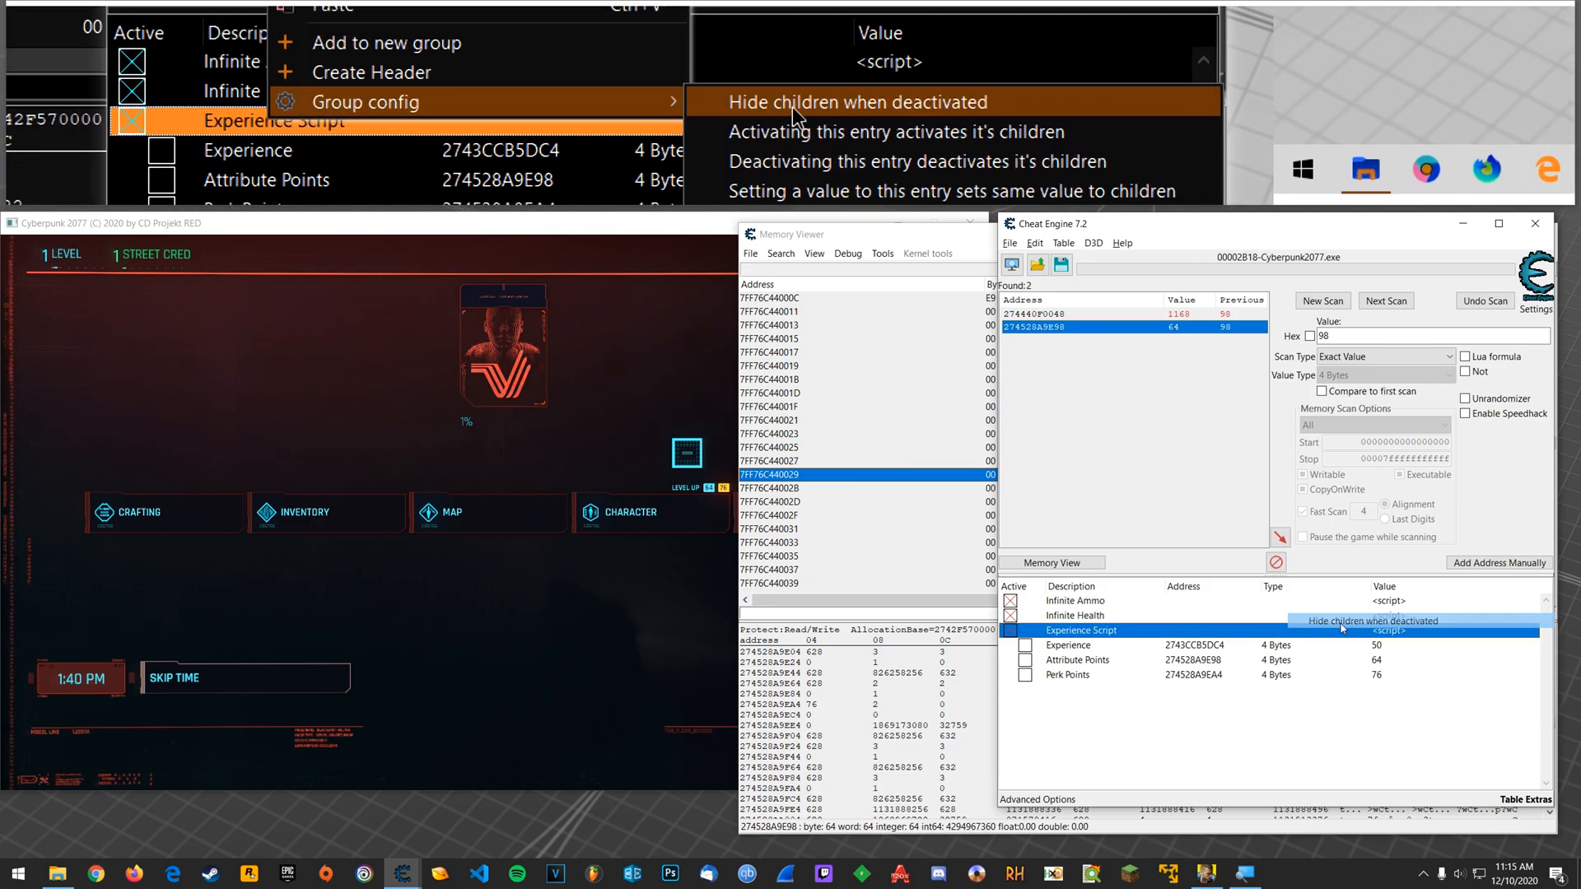
pyautogui.click(857, 102)
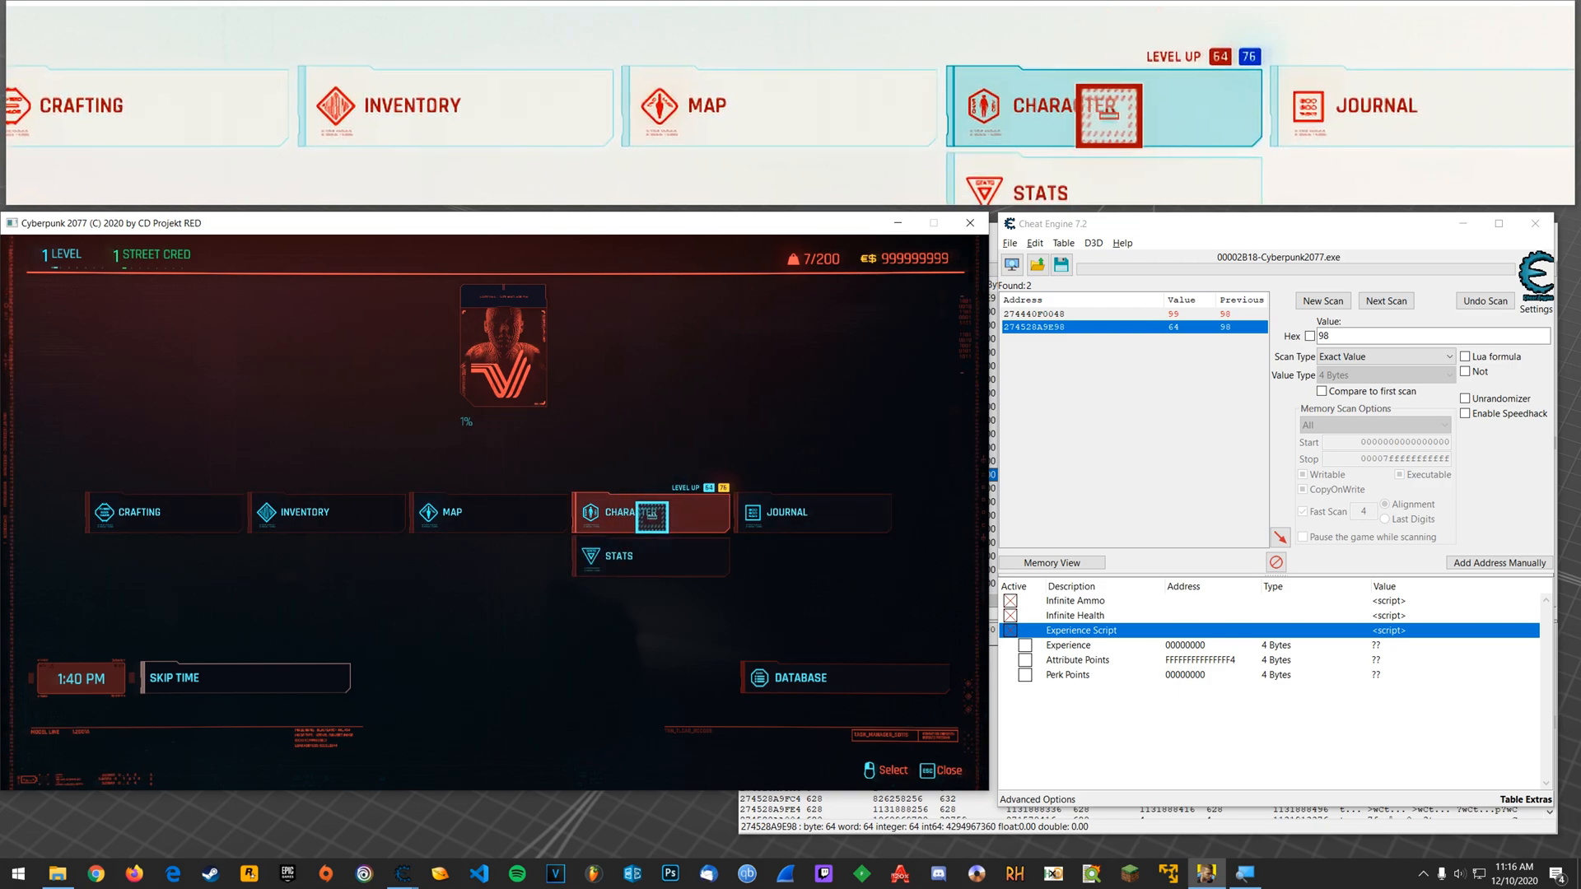
# Reload the child entries: Experience 0, Attribute Points 64, Perk Points 76.
pyautogui.click(624, 512)
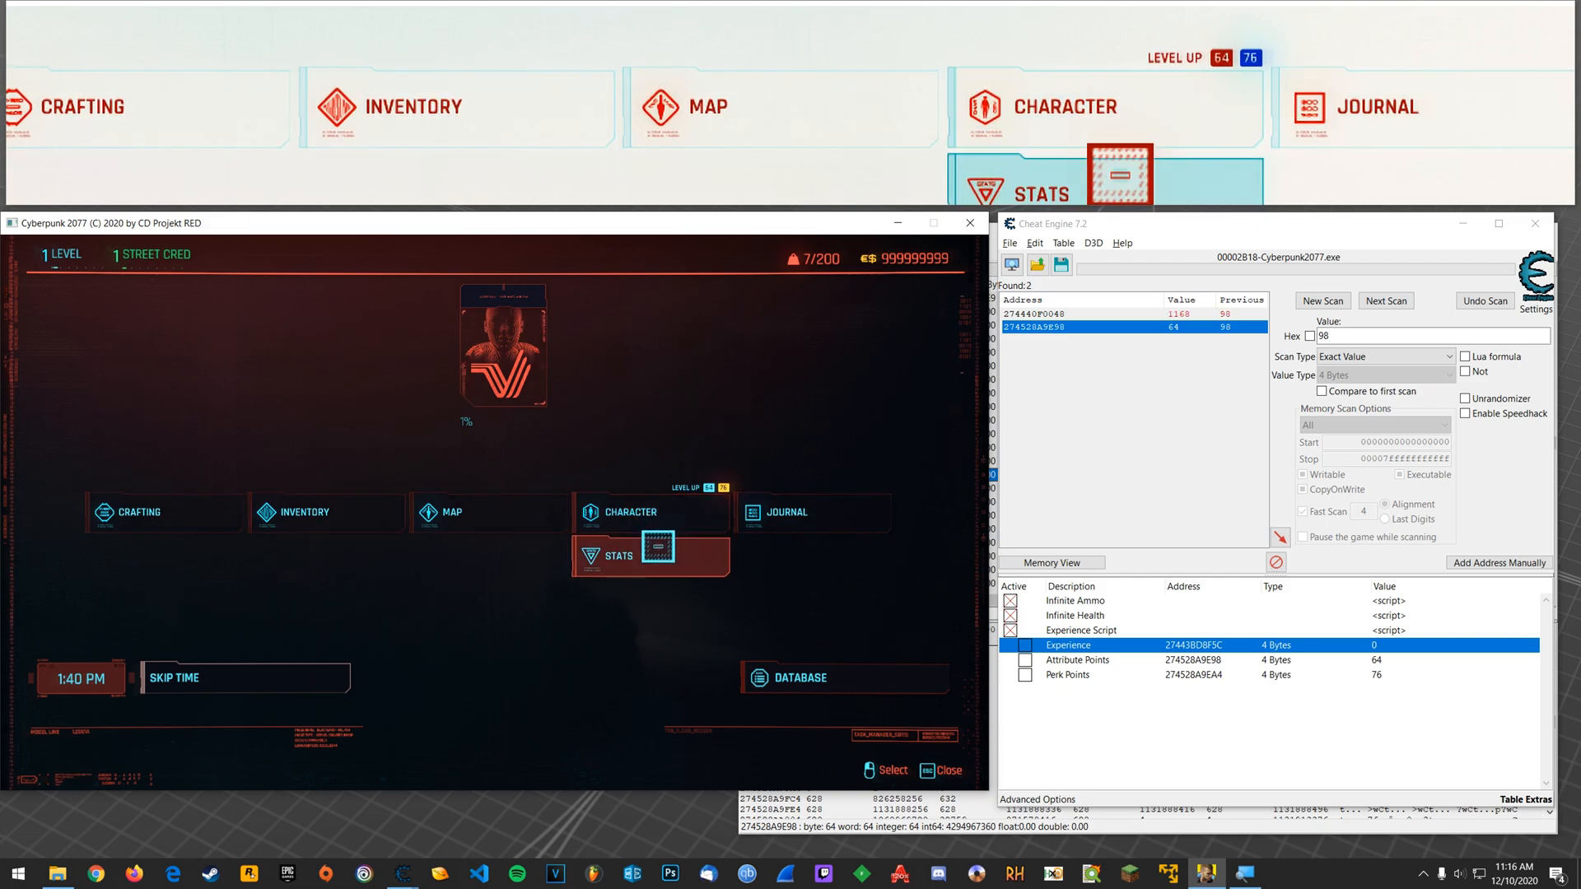
# Show the game's stats screen and set Experience to 999.
pyautogui.click(618, 556)
pyautogui.write('999')
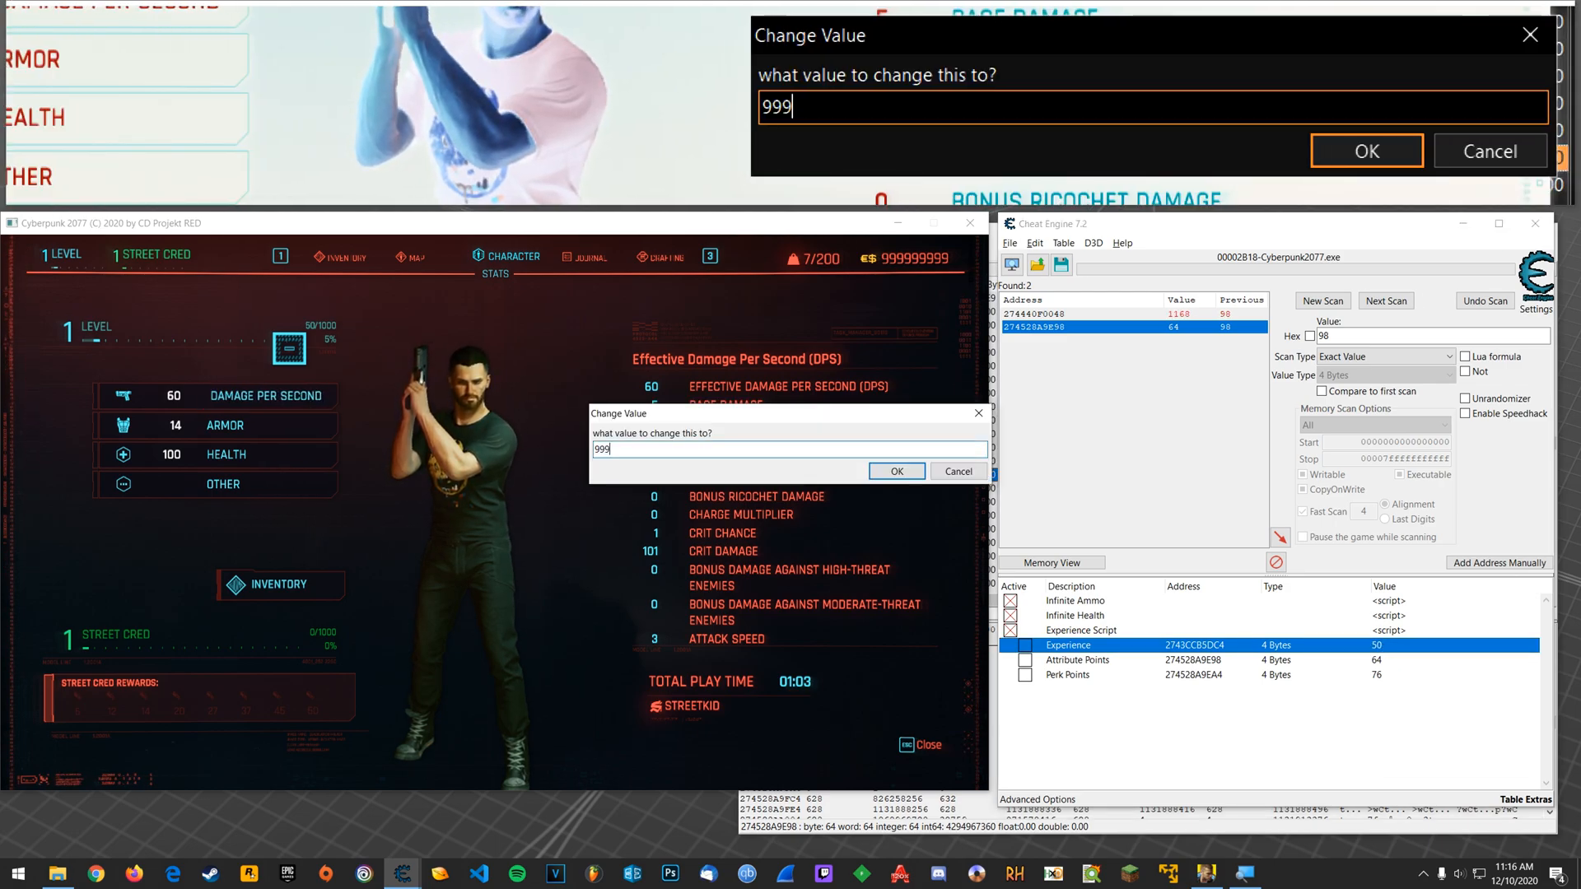
pyautogui.click(896, 471)
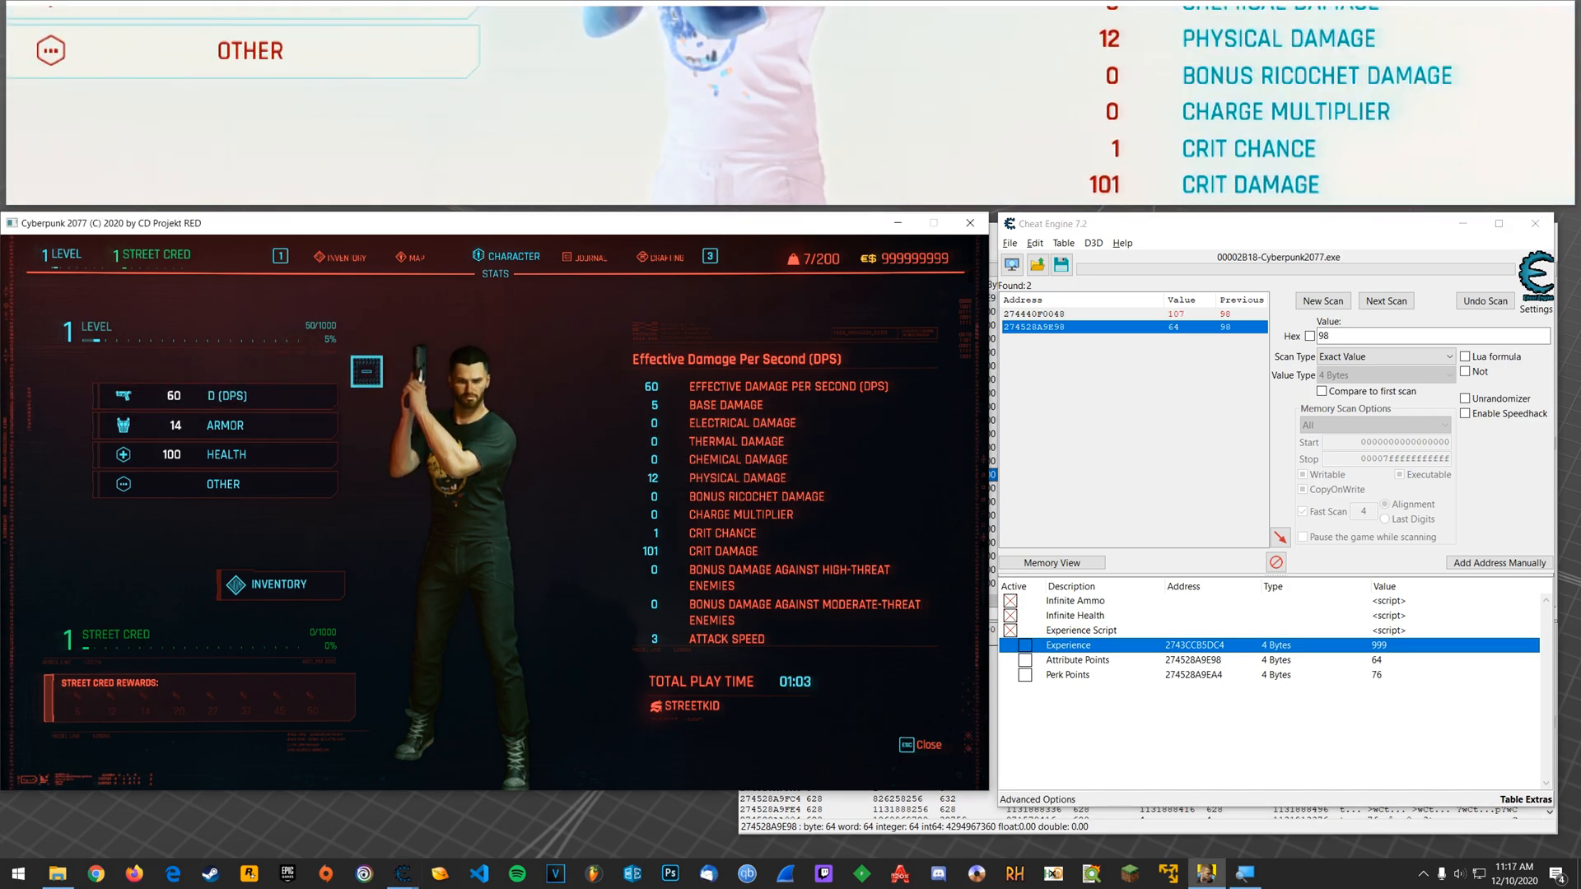